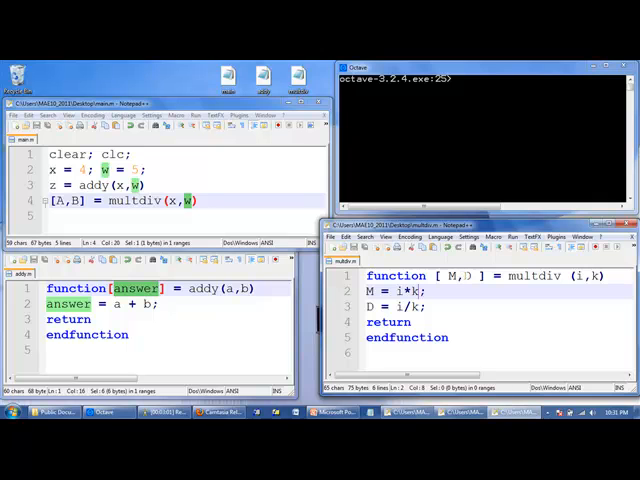
pyautogui.write('I')
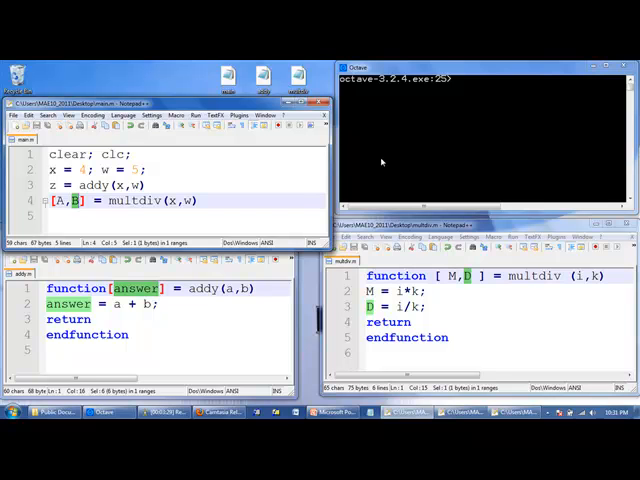
pyautogui.write('ma')
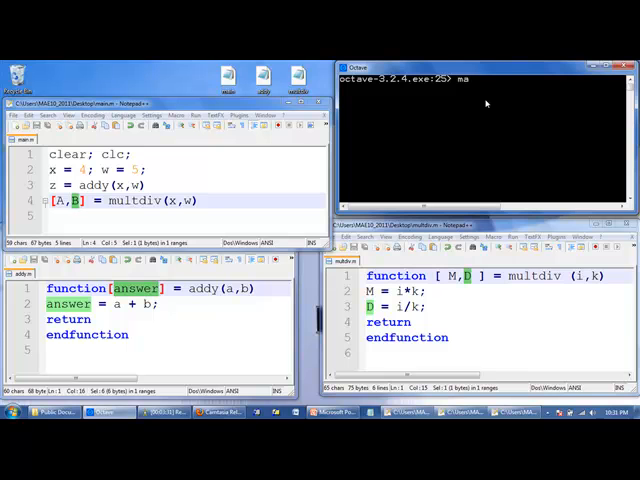